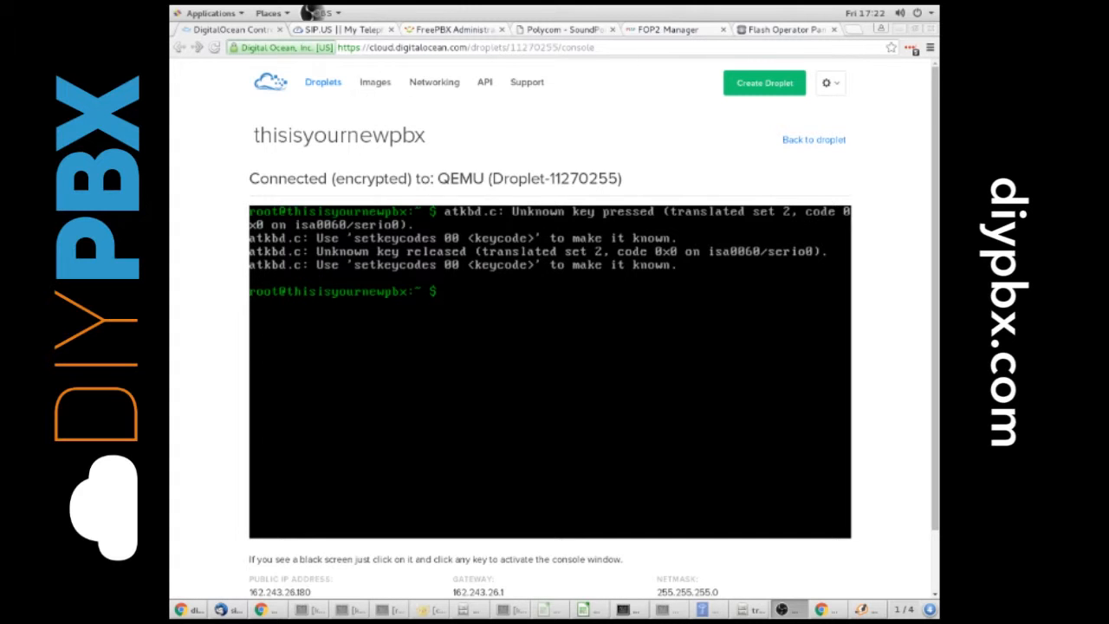
{"action": "mouse_move", "coordinate": [549, 370]}
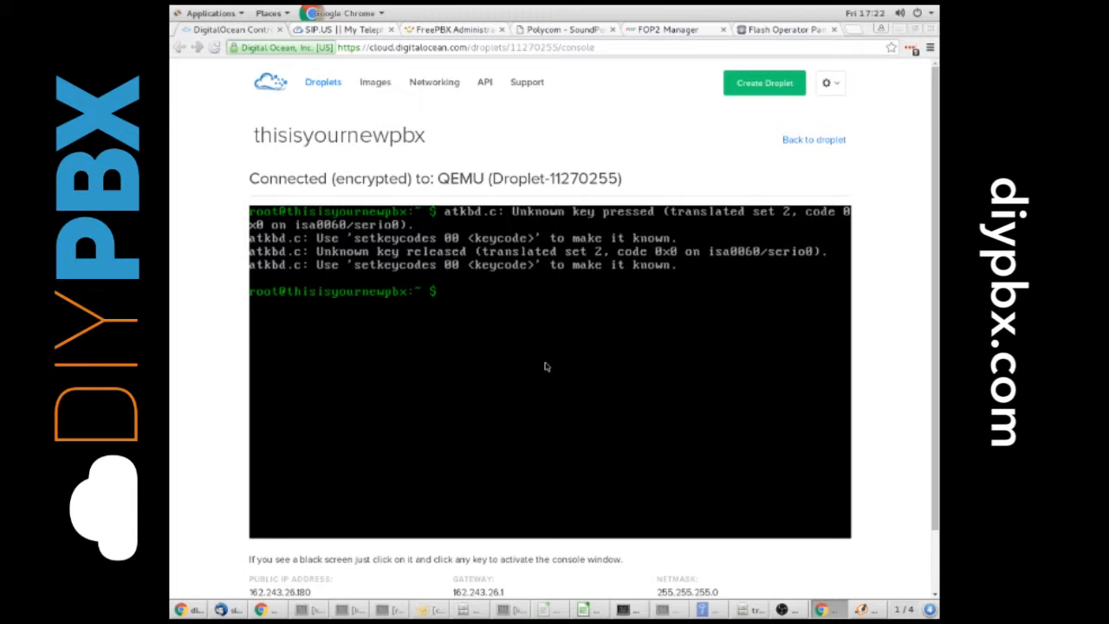
- Attach to Asterisk with 'asterisk -r' and list the gw1.sip.us and gw2.sip.us trunk registrations
{"action": "type", "text": "asterisk -r"}
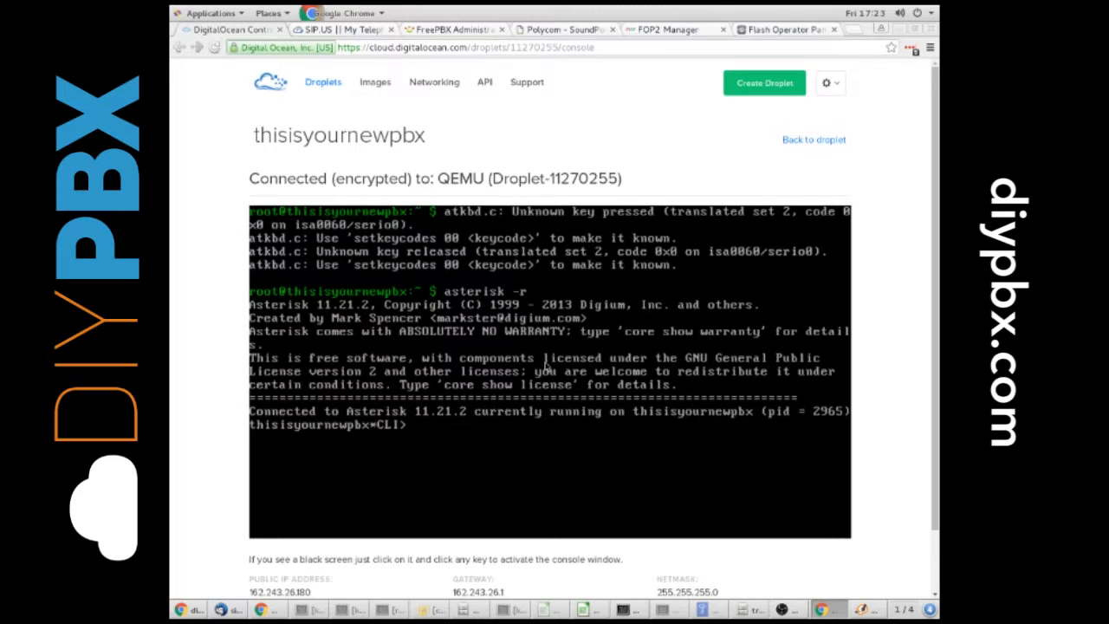
{"action": "type", "text": "sip"}
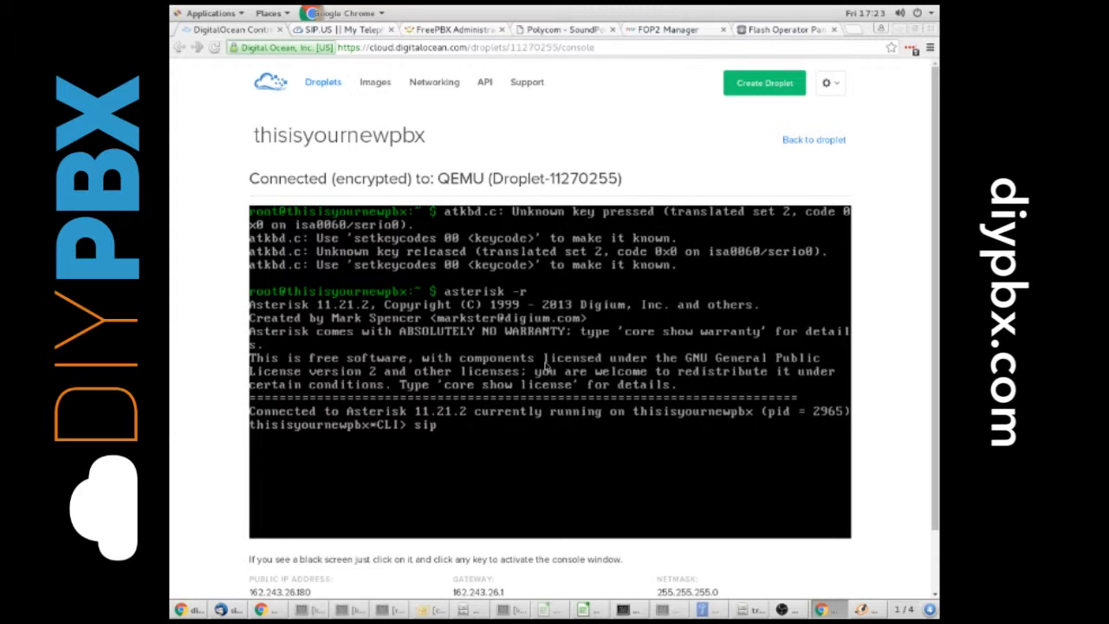
{"action": "type", "text": "show registry"}
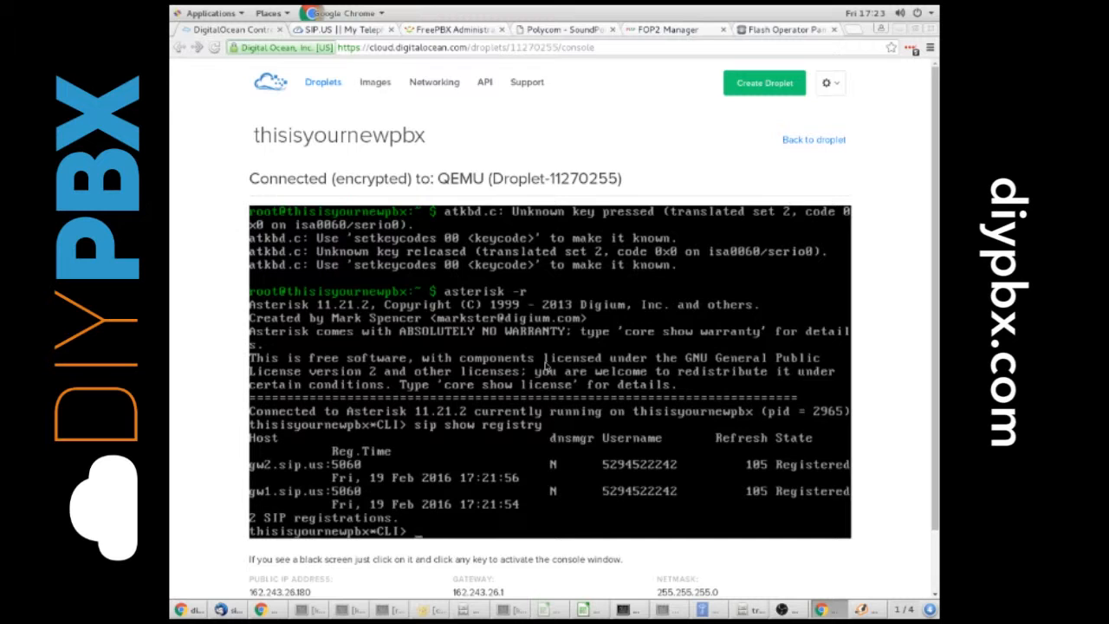
- List the four SIP peers, then show peer 100's details marked UNREACHABLE
{"action": "type", "text": "sip show peer"}
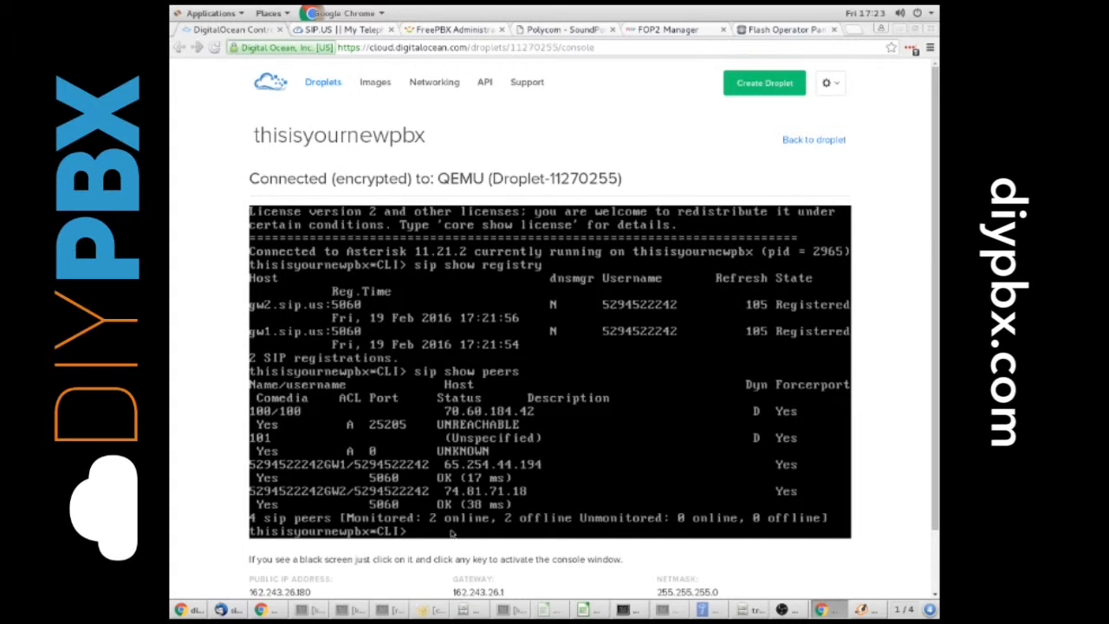
{"action": "type", "text": "sip sho"}
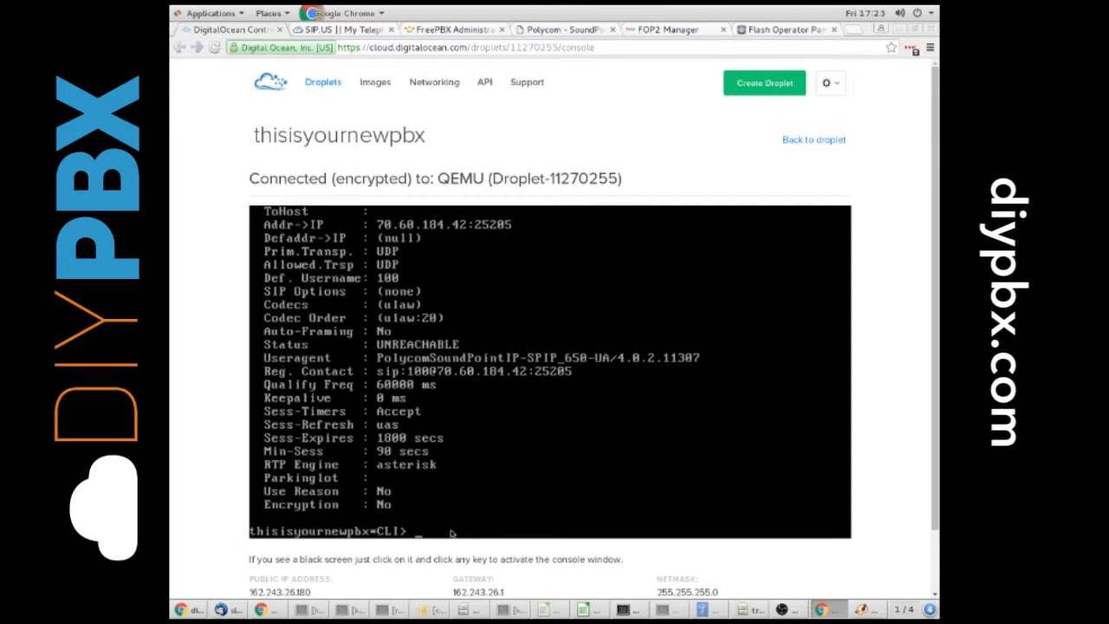
{"action": "mouse_move", "coordinate": [351, 379]}
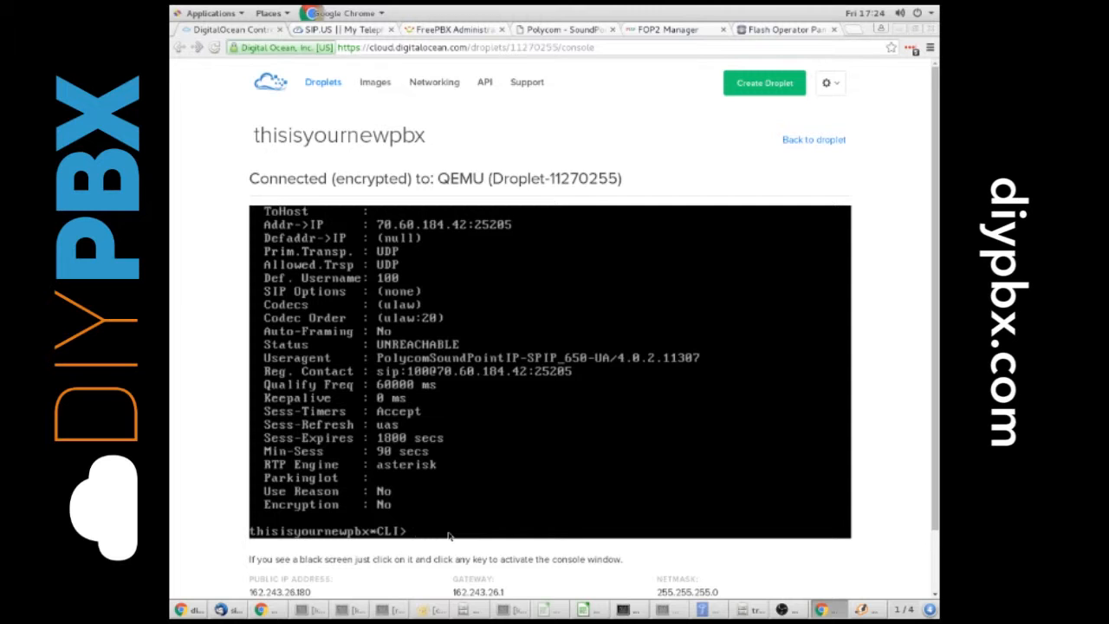
- Enable SIP debugging with 'sip set debug on' after 'set sip debug' fails, then bring up Zoiper
{"action": "type", "text": "set sip"}
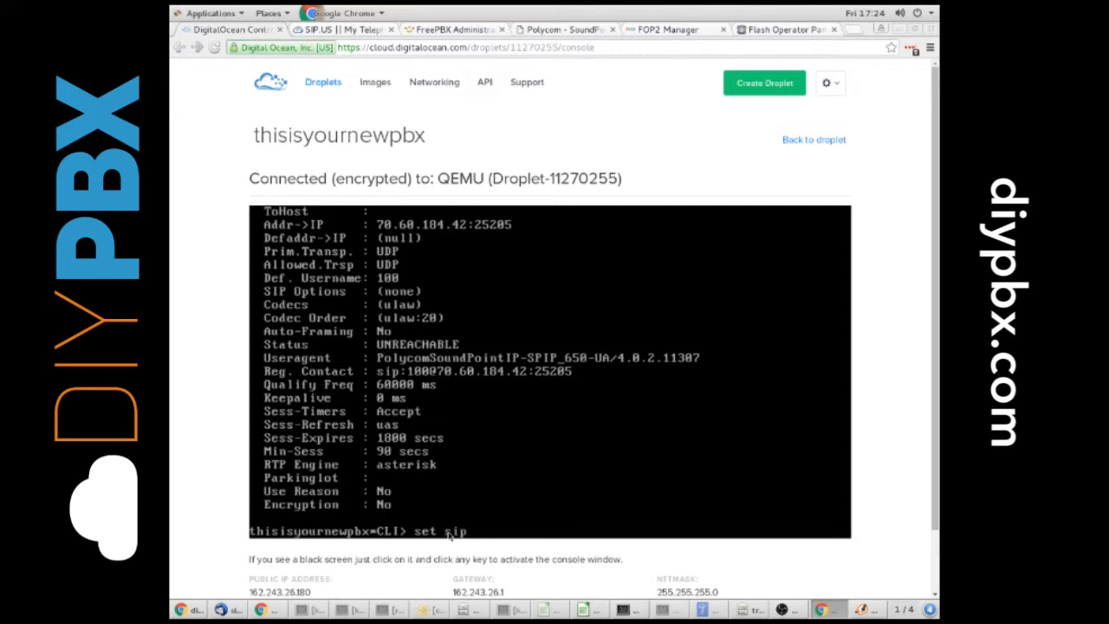
{"action": "type", "text": "debug on"}
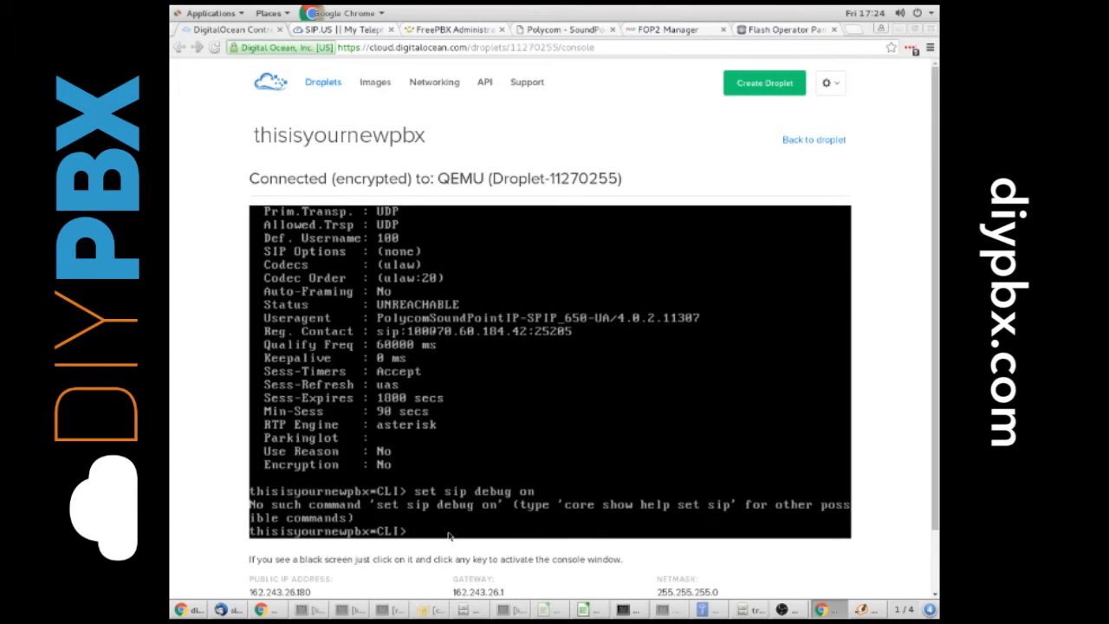
{"action": "type", "text": "sip set debug on"}
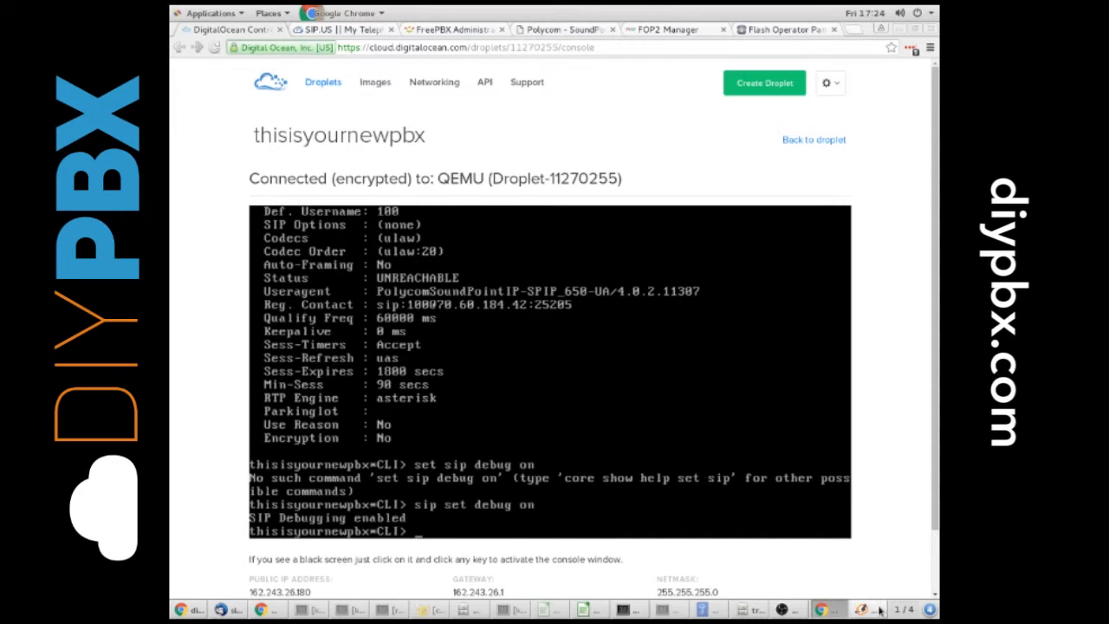
{"action": "left_click", "coordinate": [866, 608]}
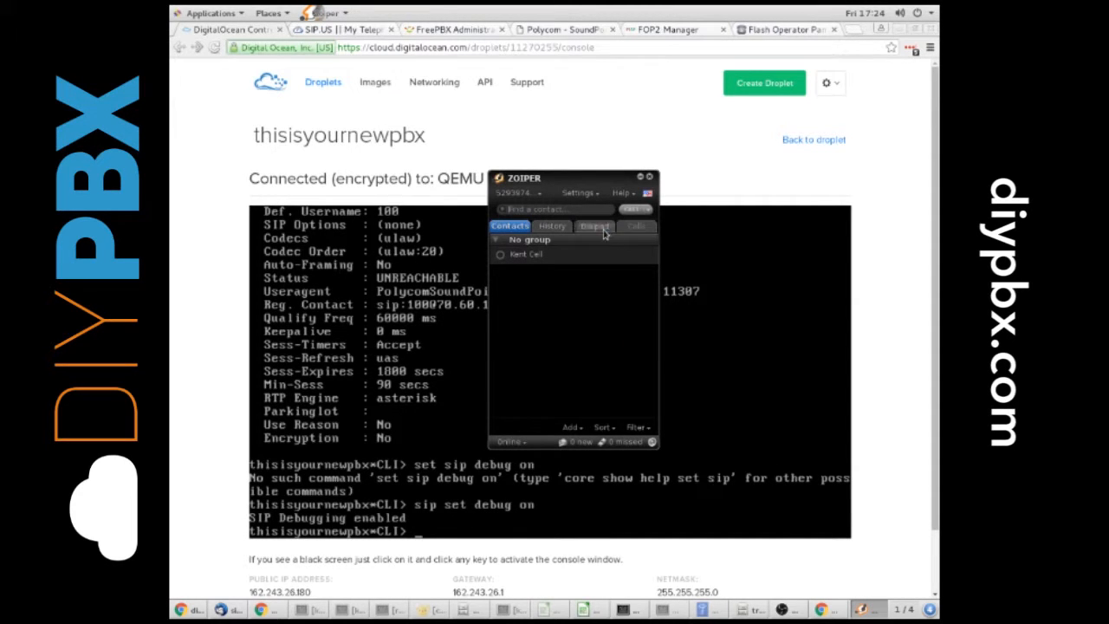
{"action": "left_click", "coordinate": [594, 226]}
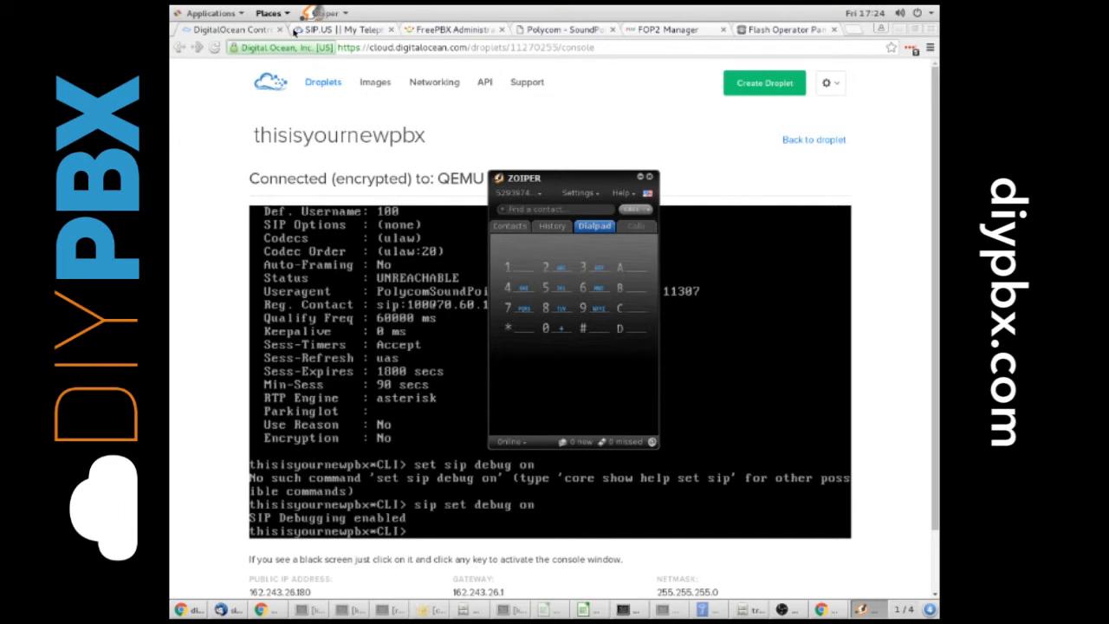
{"action": "left_click", "coordinate": [343, 28]}
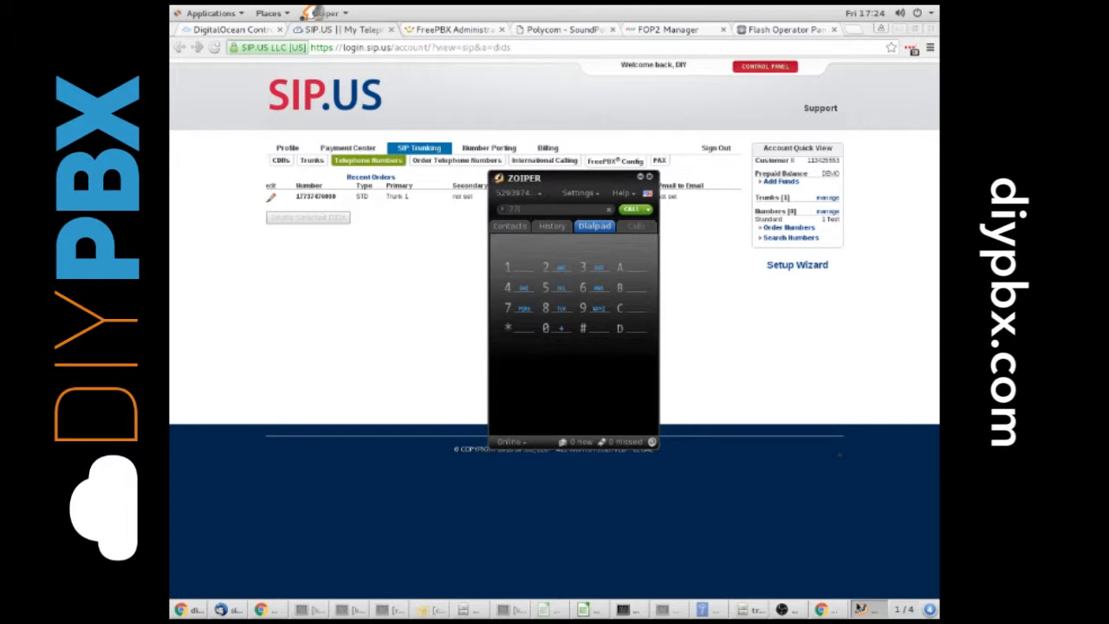
{"action": "left_click", "coordinate": [632, 209]}
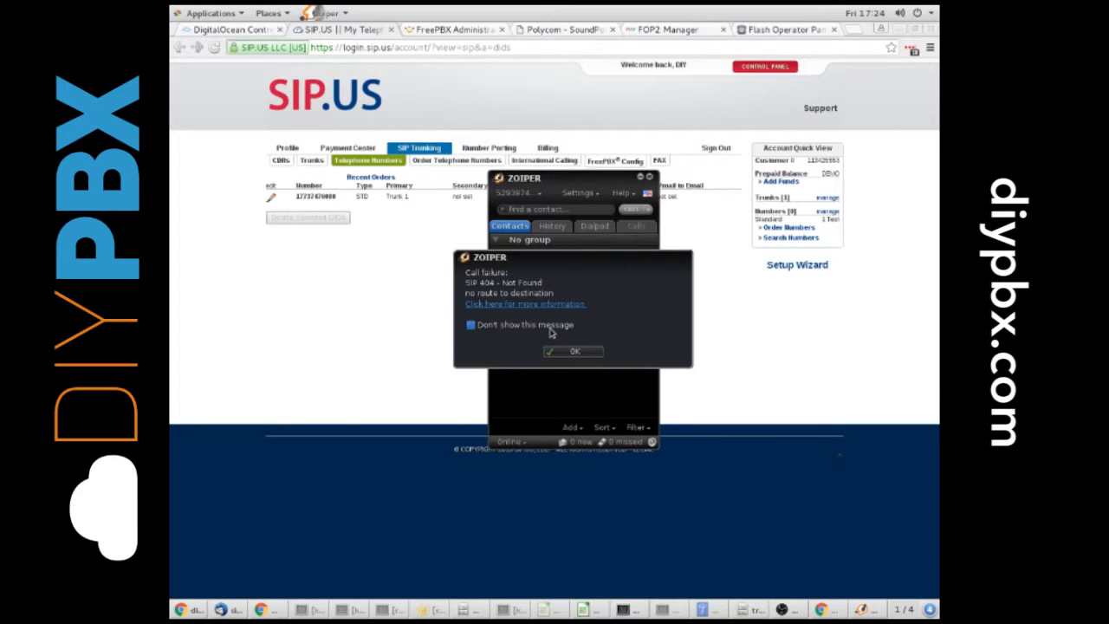
{"action": "left_click", "coordinate": [573, 351]}
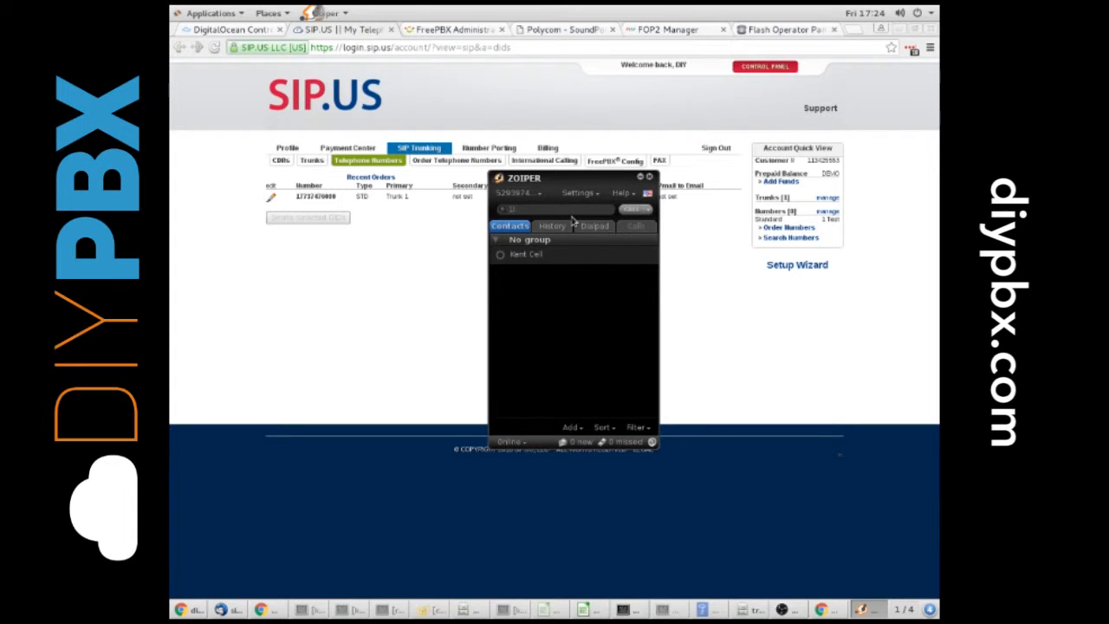
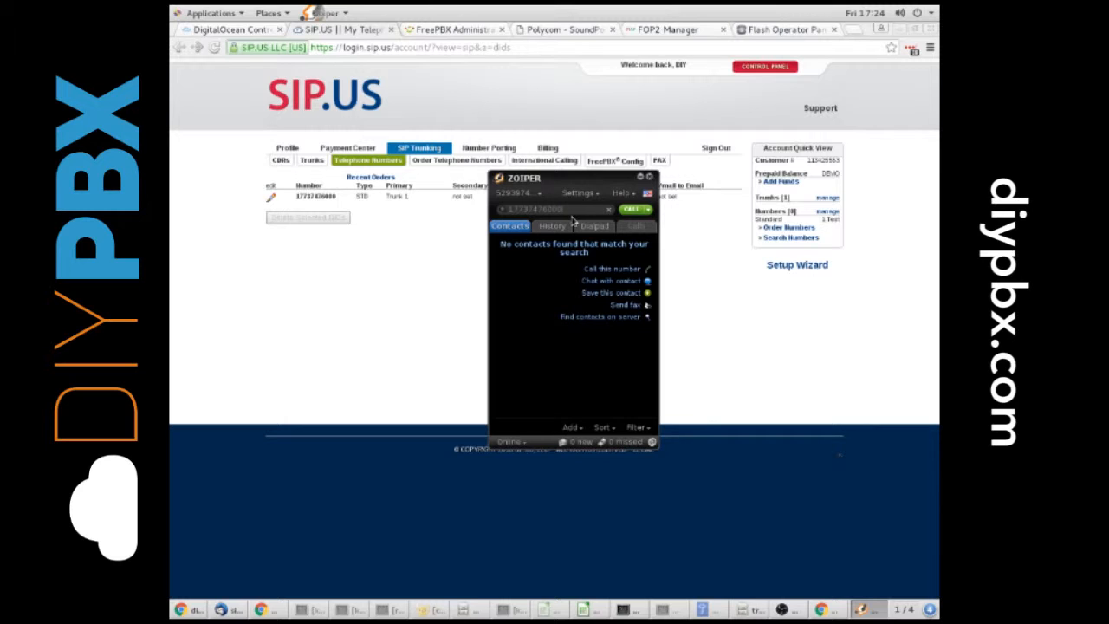
{"action": "left_click", "coordinate": [632, 210]}
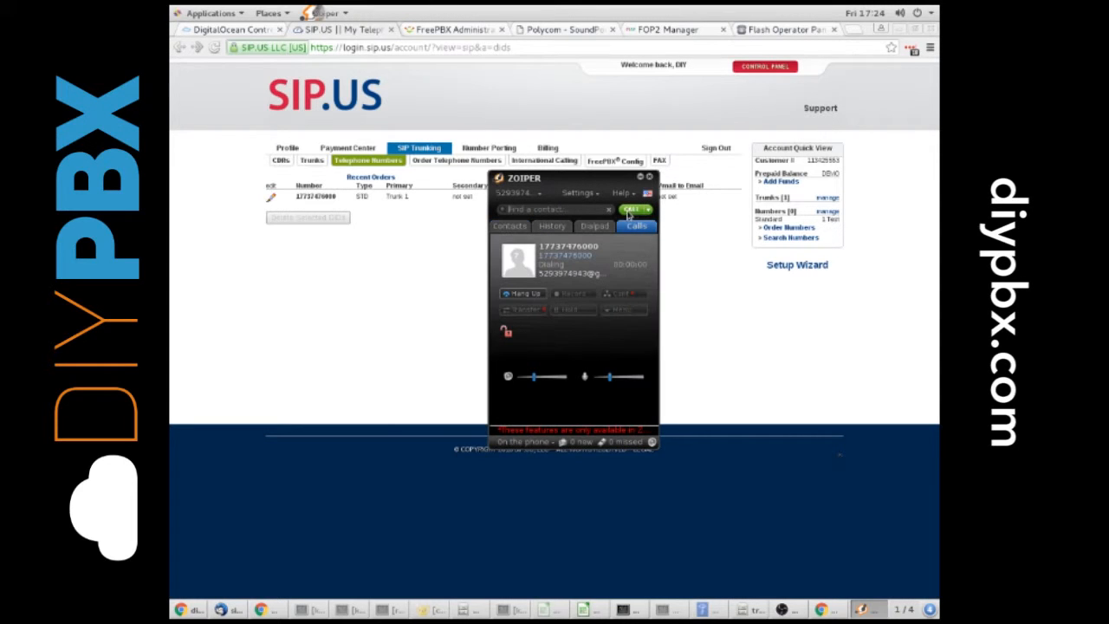
- Review the SIP debug traces in the console, exit Asterisk, and start typing 'cd /va'
{"action": "left_click", "coordinate": [230, 30]}
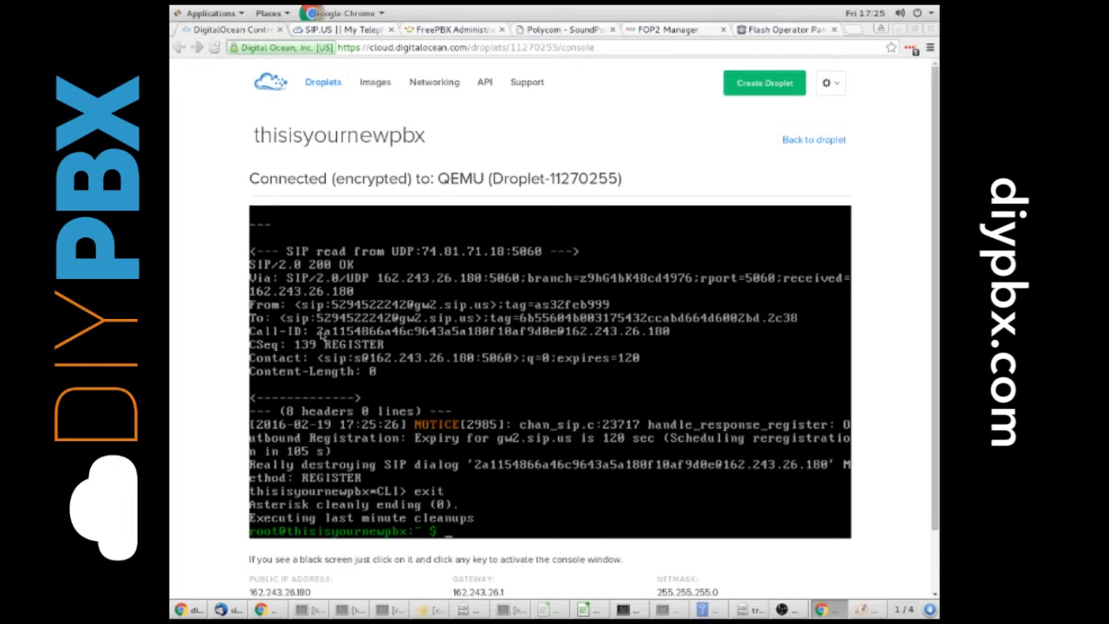
{"action": "type", "text": "cd /va"}
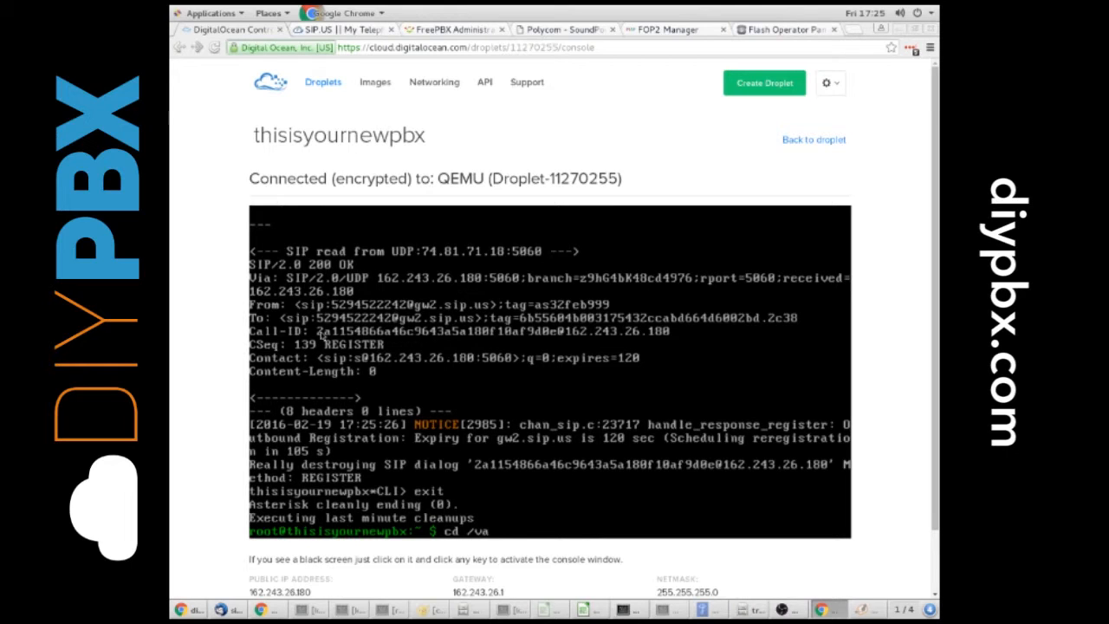
- List /var/log/asterisk, tail the full log, then reconnect Asterisk and turn SIP debug off
{"action": "type", "text": "r/log/asterisk"}
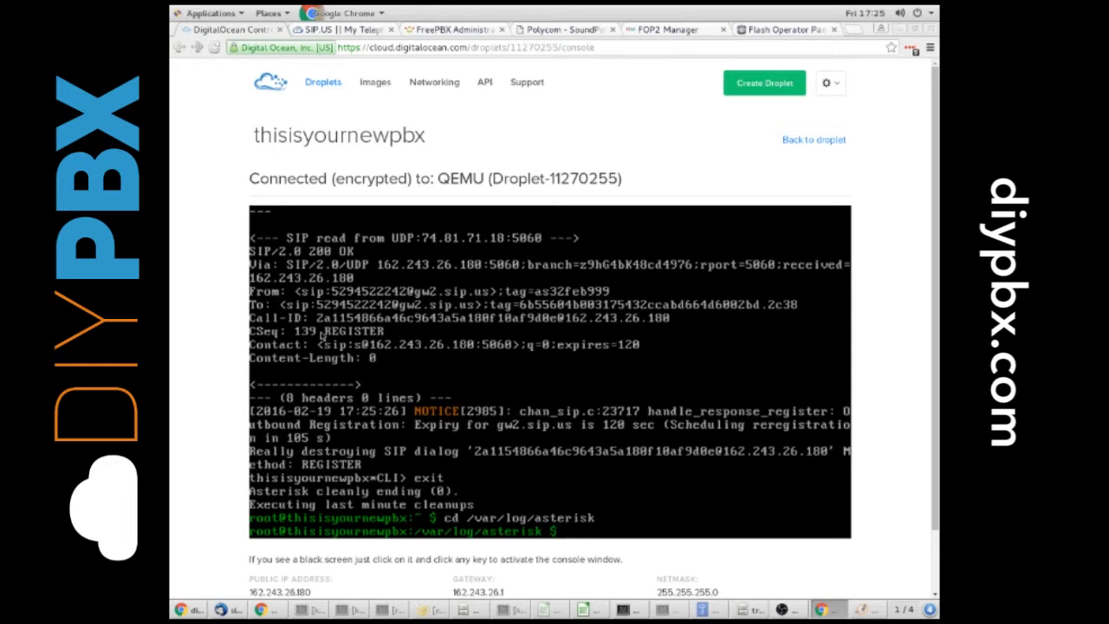
{"action": "type", "text": "ls"}
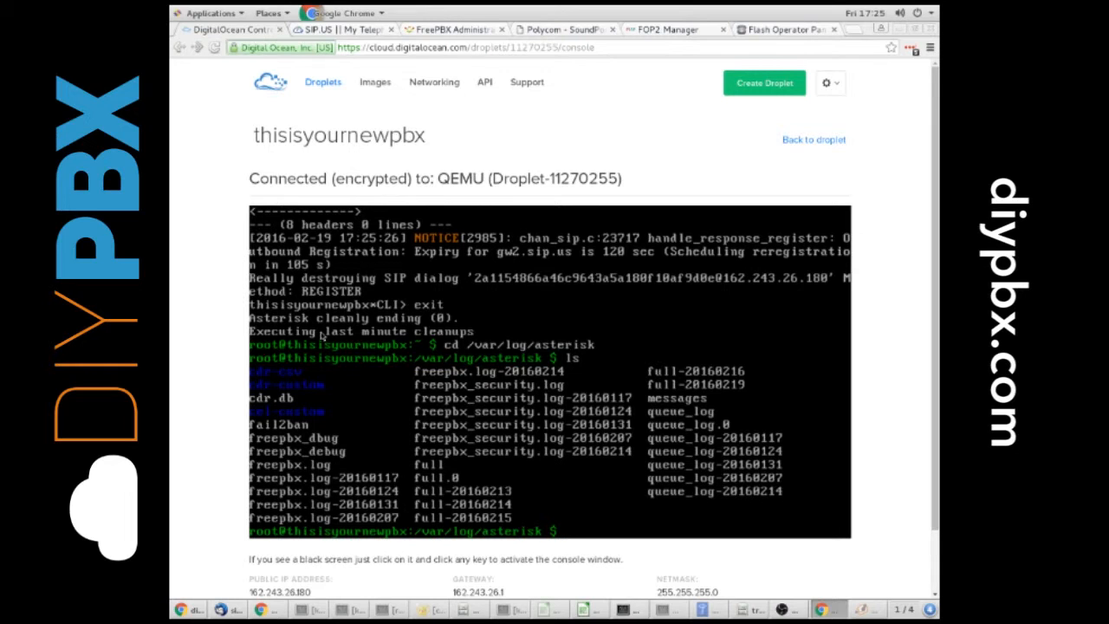
{"action": "type", "text": "tail full"}
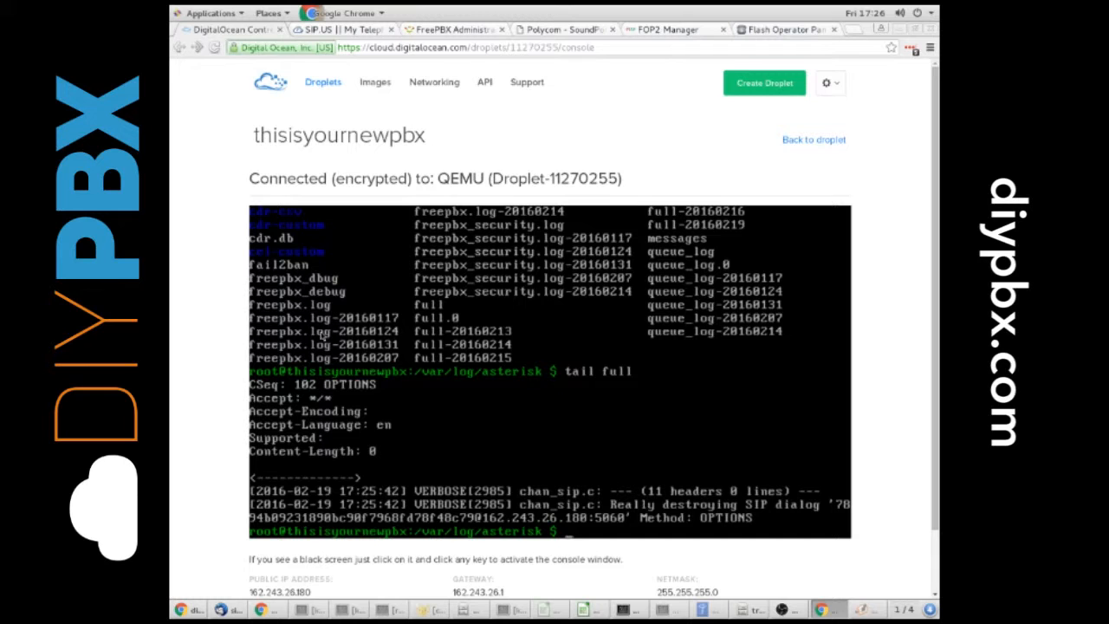
{"action": "type", "text": "asterisk -r"}
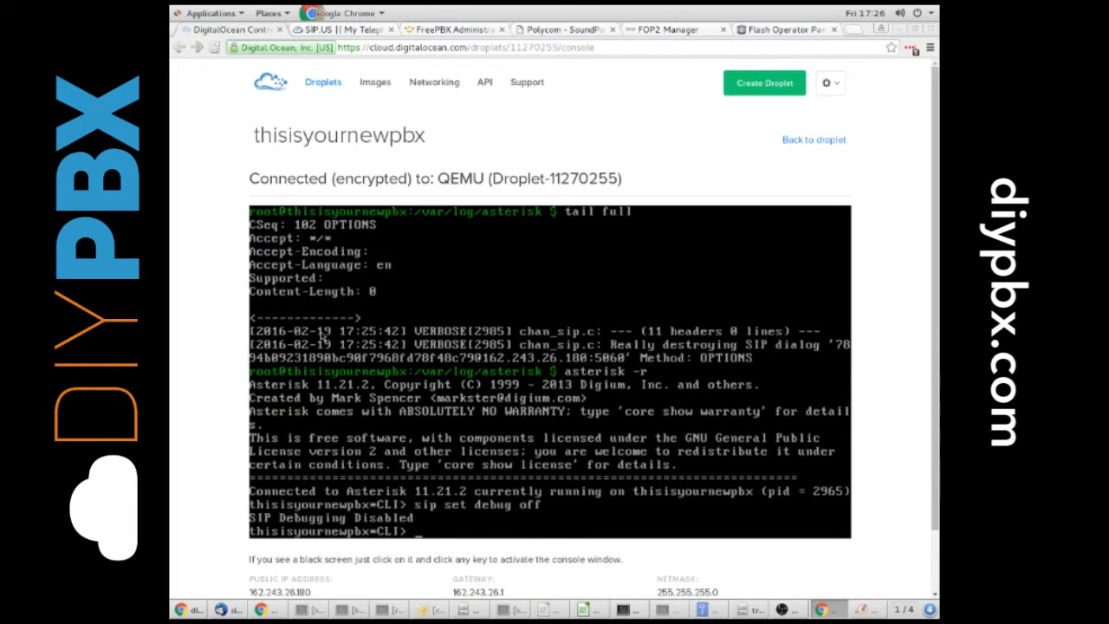
- Exit Asterisk, grep the full log for 100, then for 'unreachable'
{"action": "type", "text": "exit"}
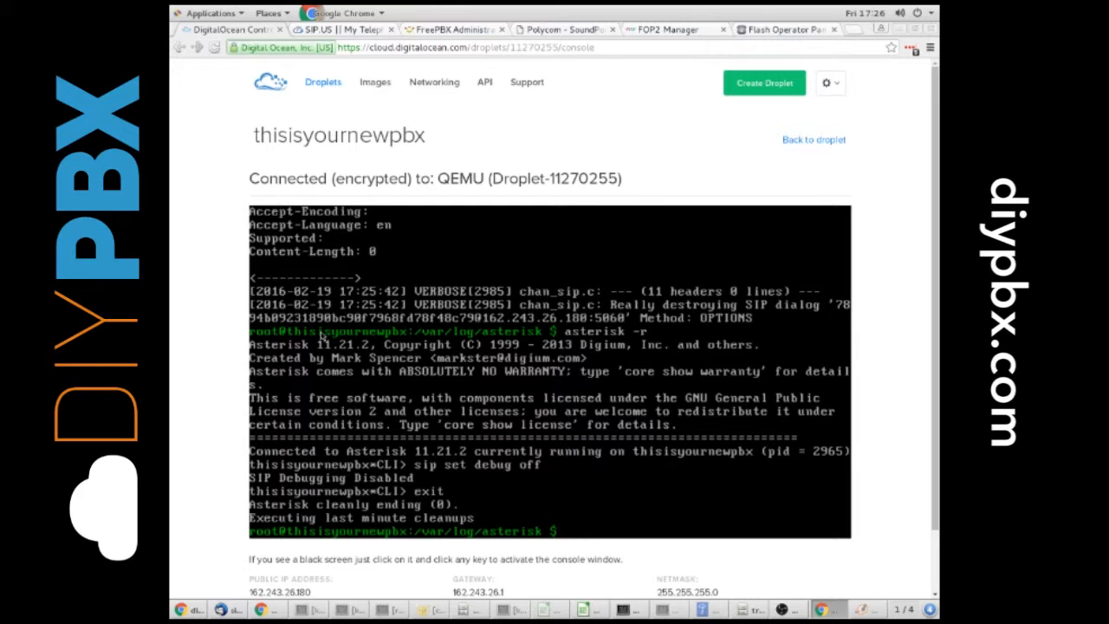
{"action": "type", "text": "more full | grep"}
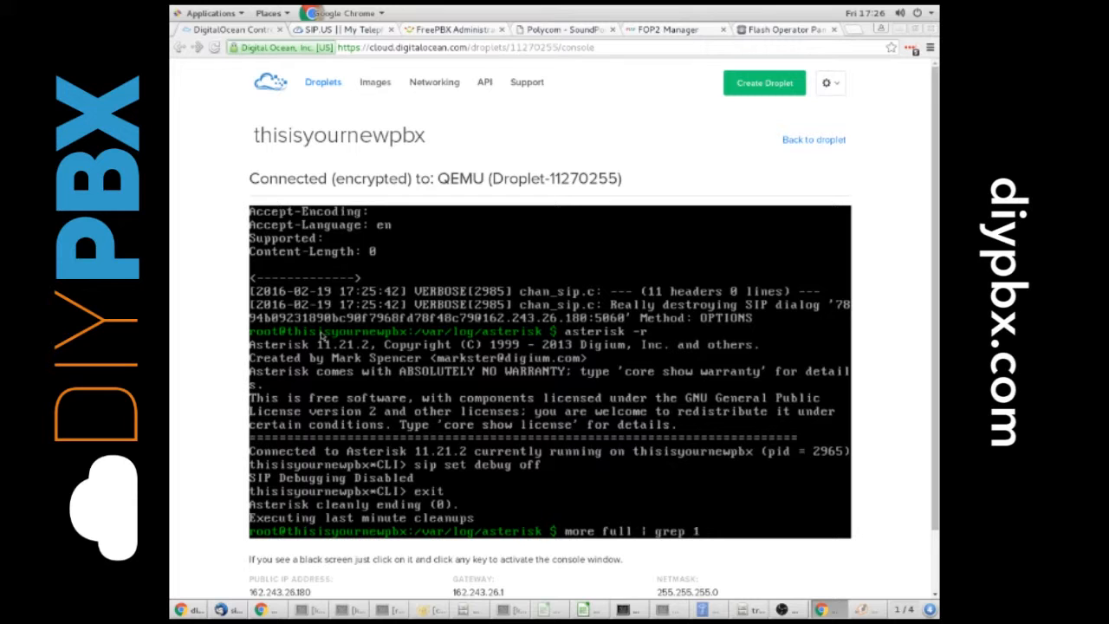
{"action": "type", "text": "100"}
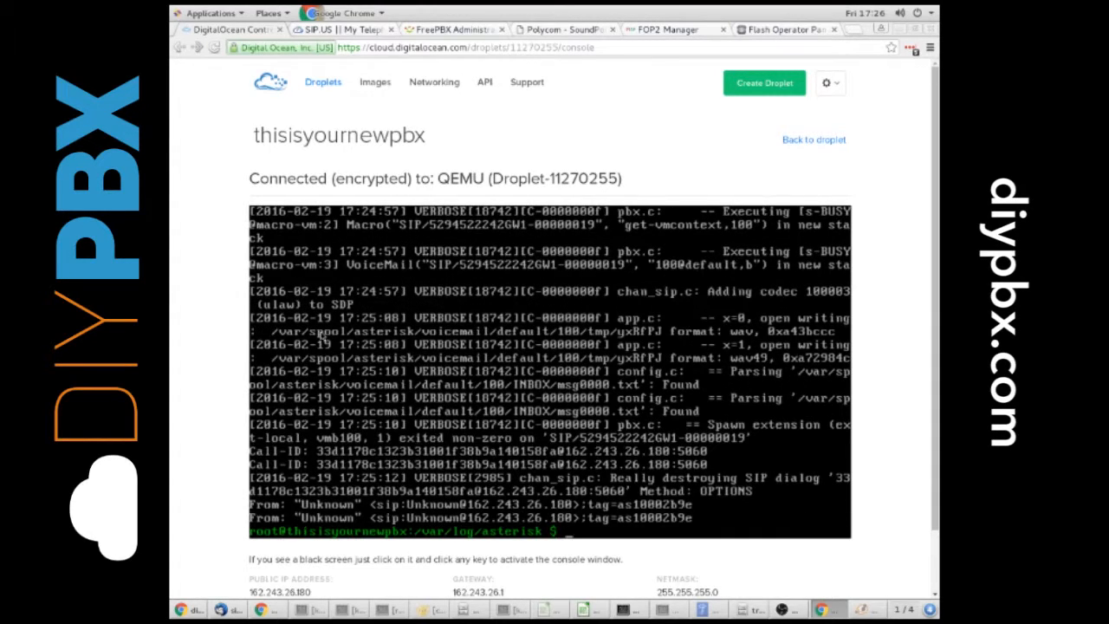
{"action": "type", "text": "more full | grep 100"}
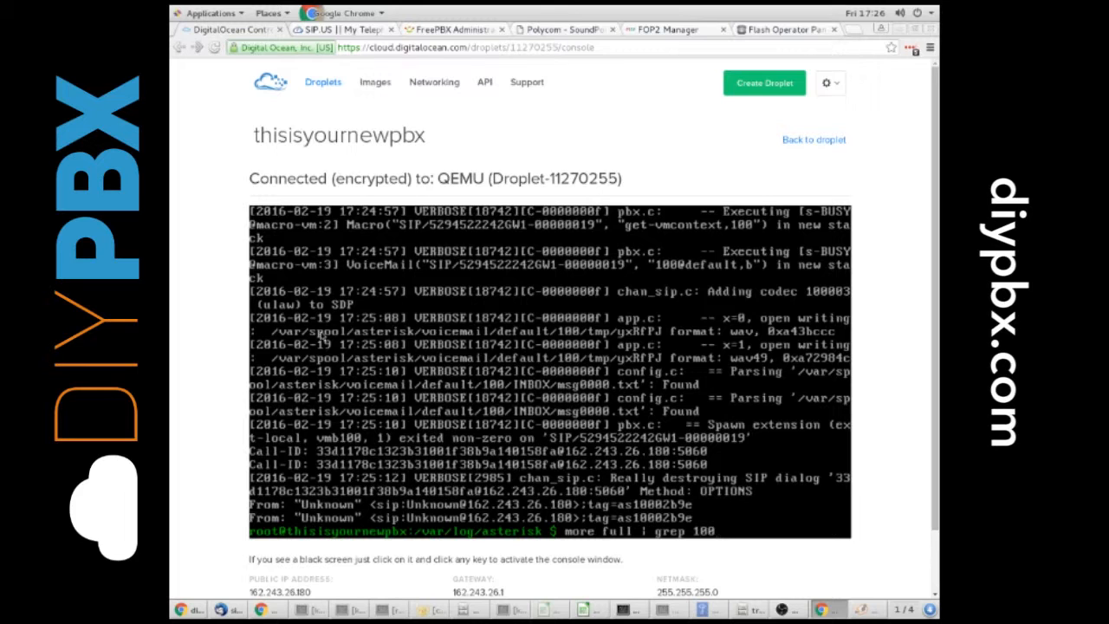
{"action": "key", "text": "BackSpace"}
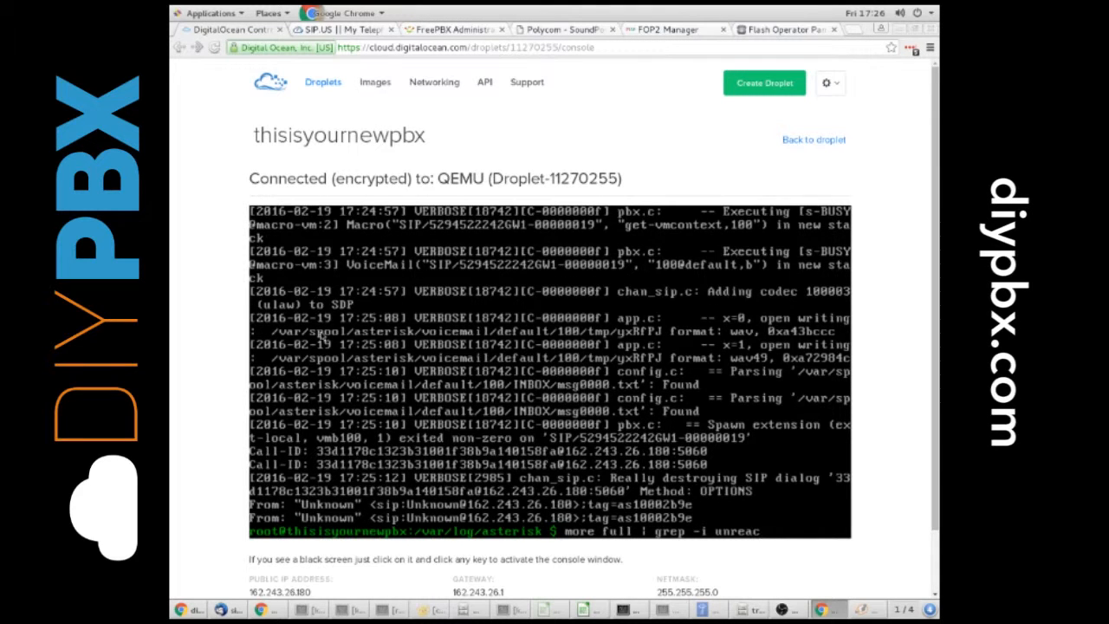
{"action": "key", "text": "Return"}
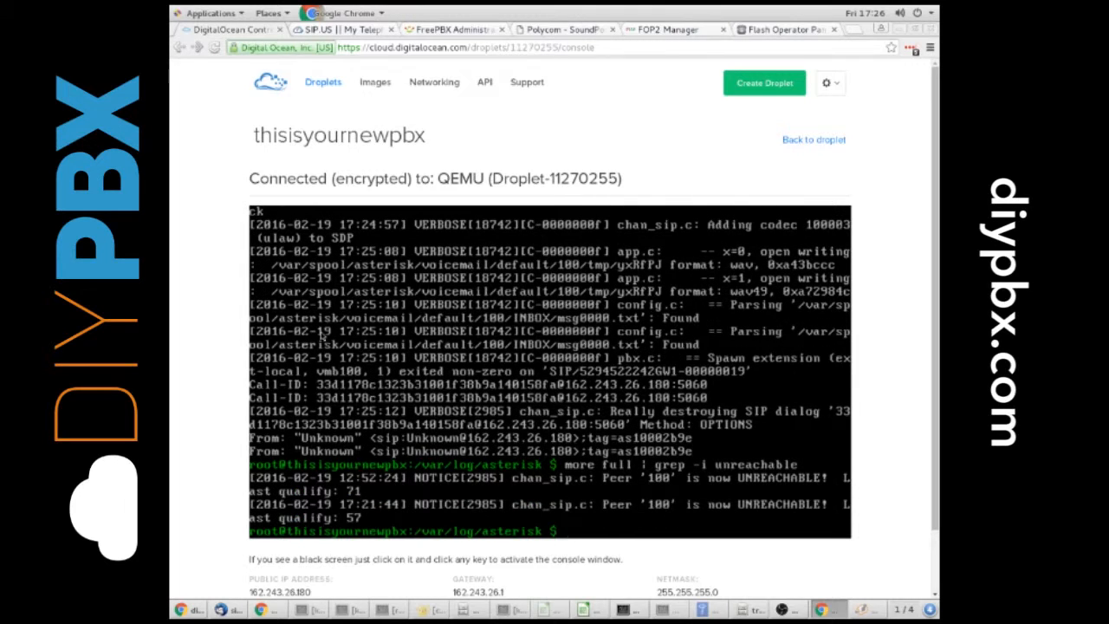